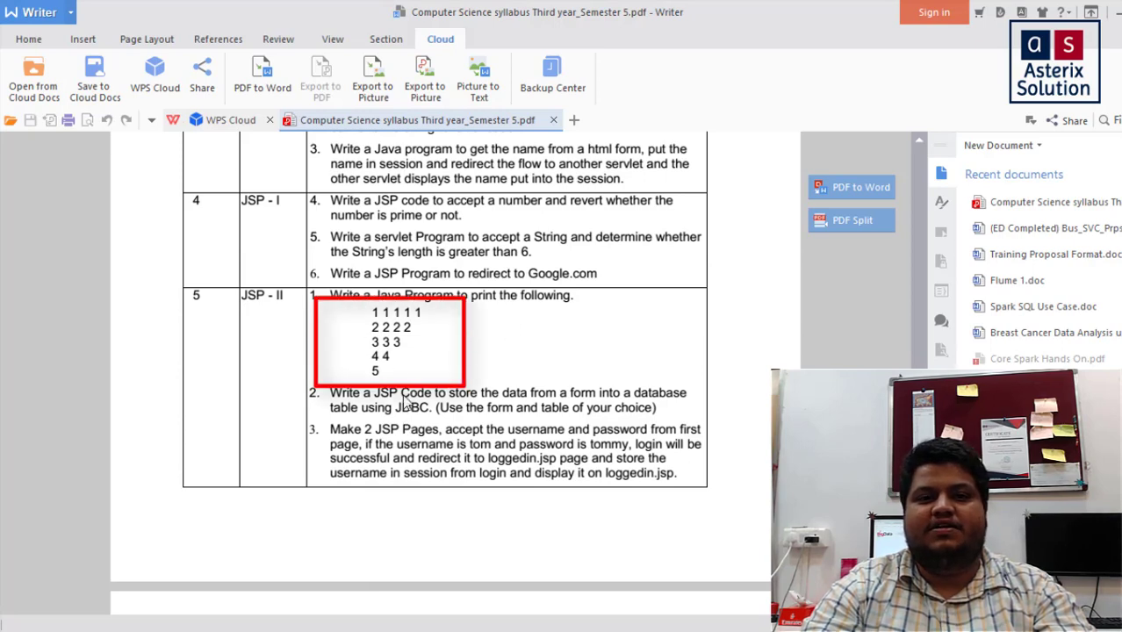
mouse_move(456, 302)
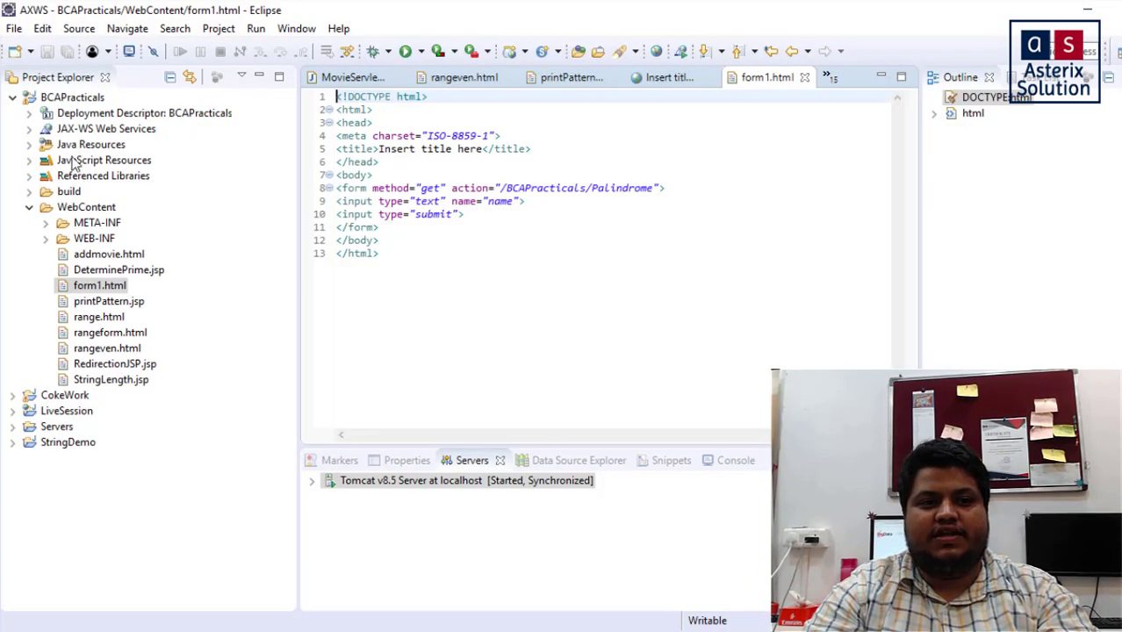
Create a new JSP file named printPattern1 in the WebContent folder
left_click(86, 207)
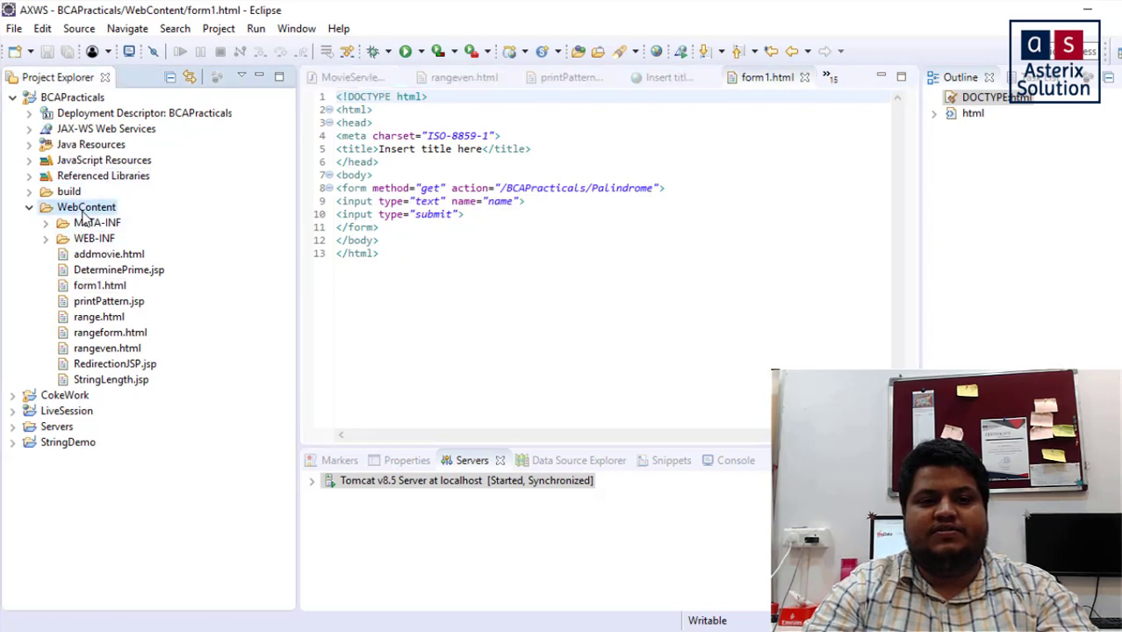
right_click(86, 208)
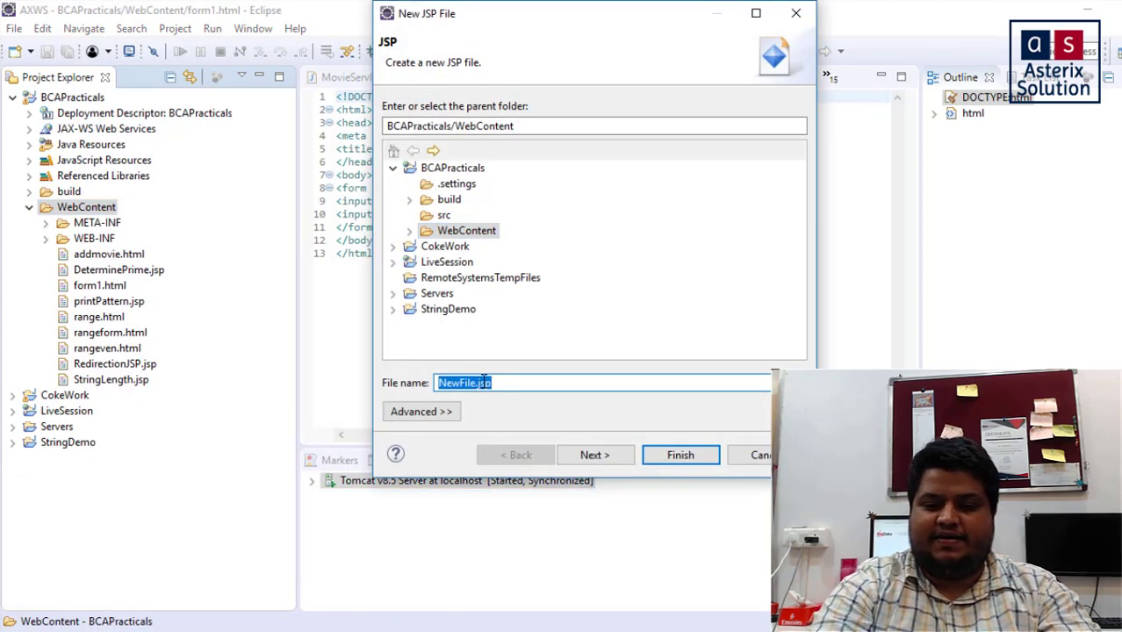
type("printPattern")
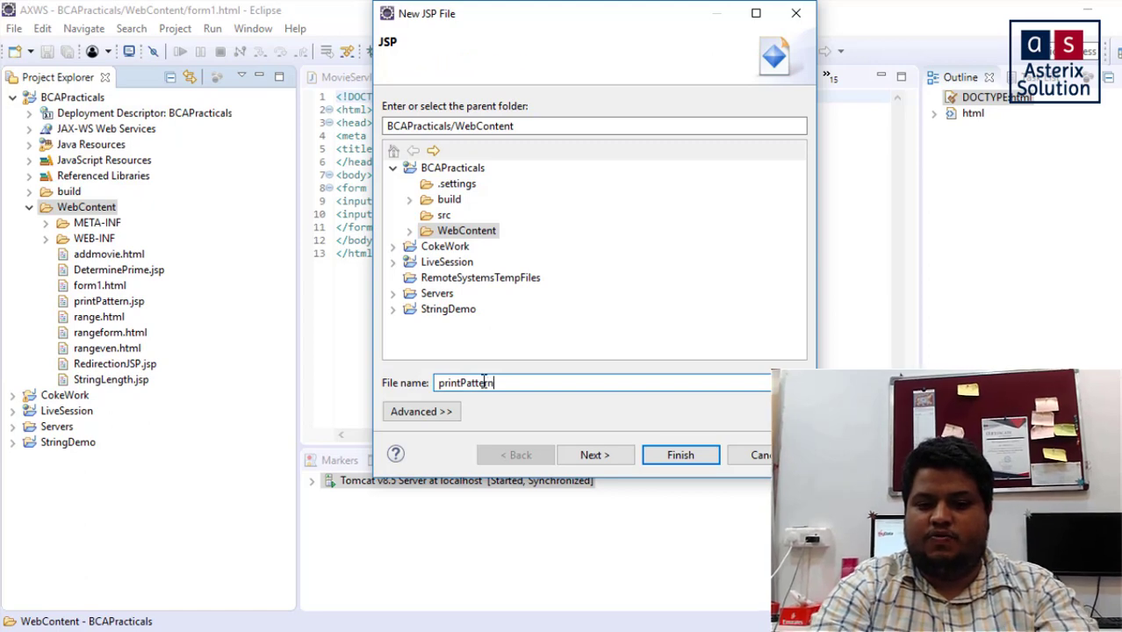
left_click(681, 454)
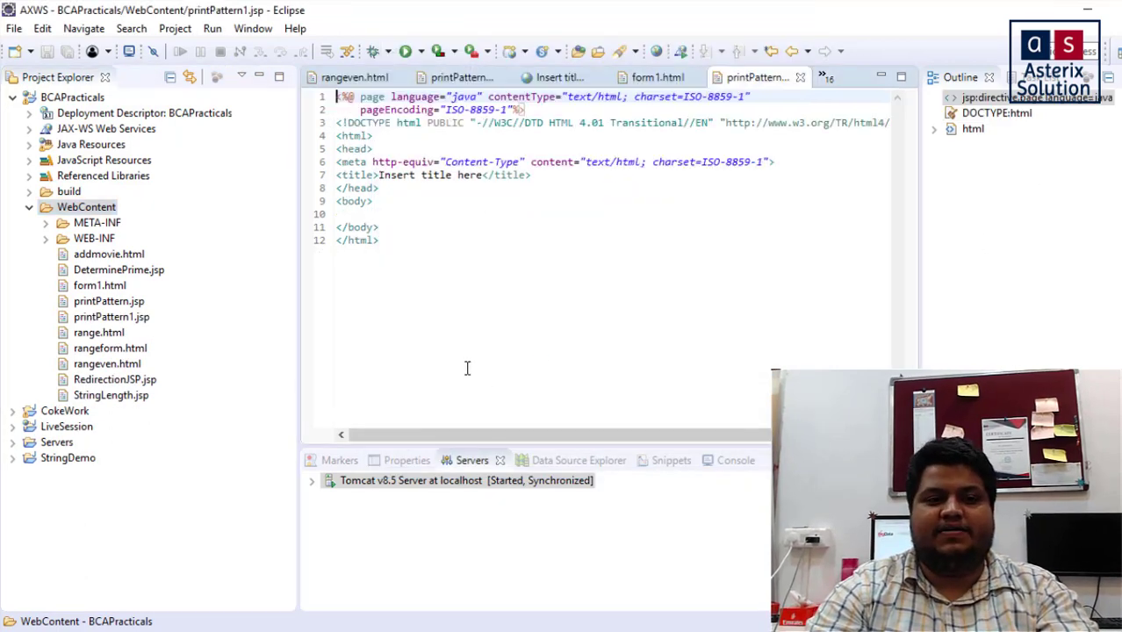
Add a <% %> scriptlet in the body declaring int k=1;
left_click(372, 200)
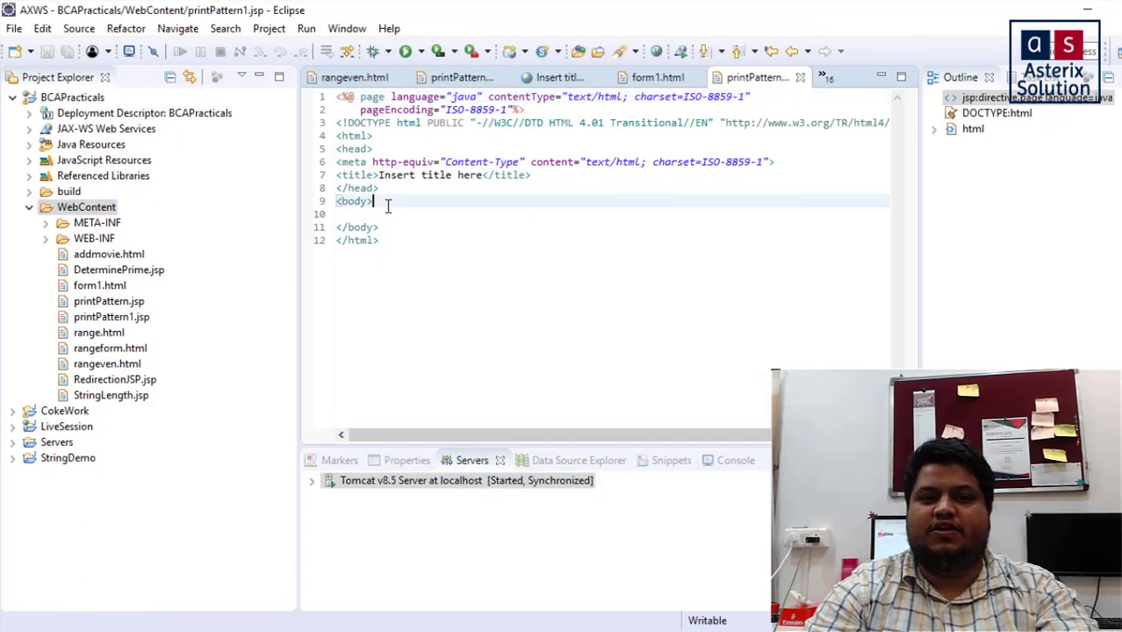
type("<>")
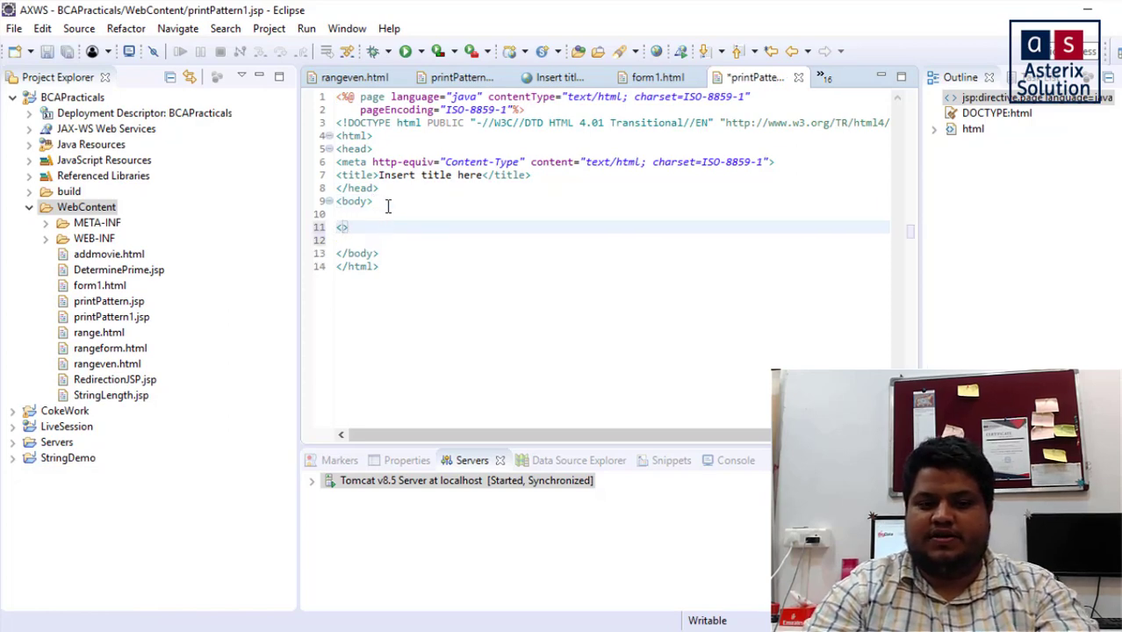
type("%")
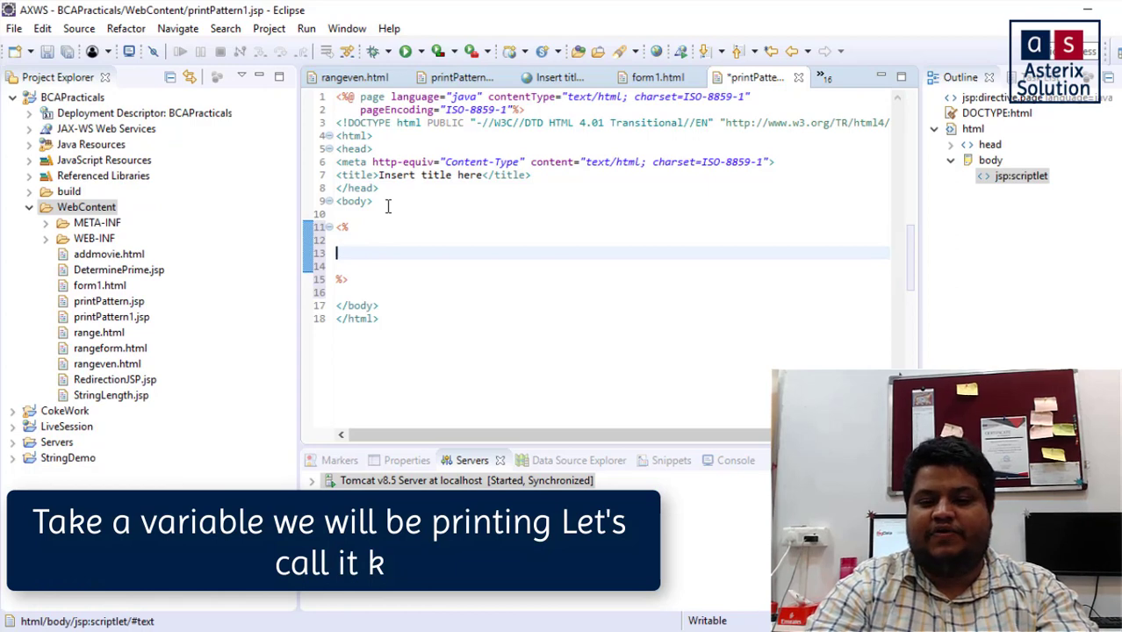
type("int k=1;")
type("for")
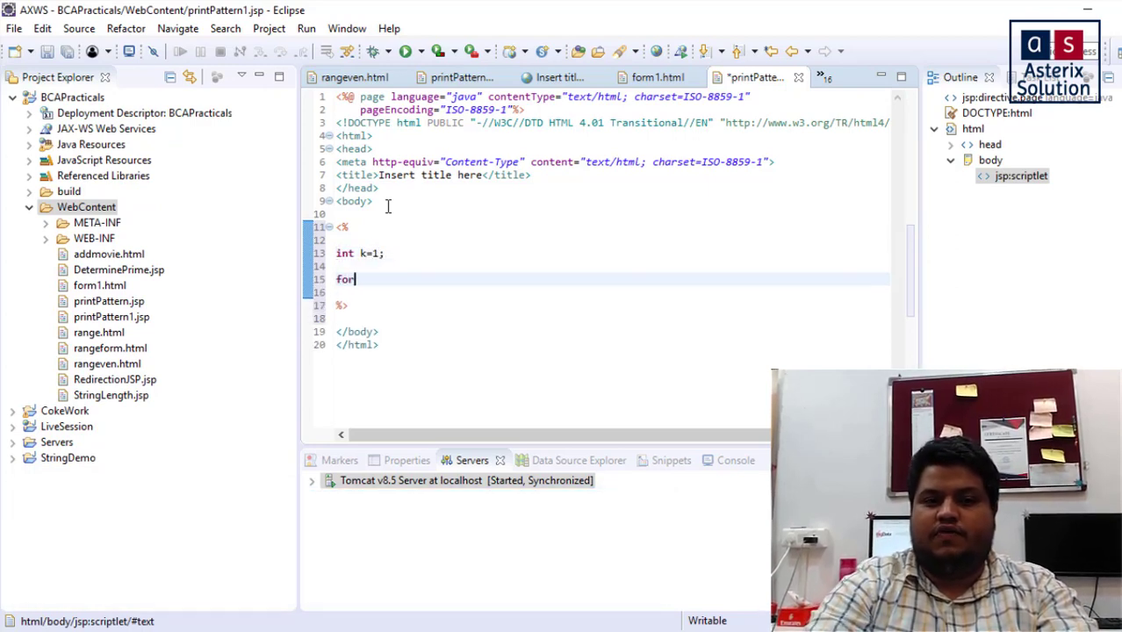
Write the outer loop for(int i=5;i>=1;i--) with an opening brace
type("(int i=5")
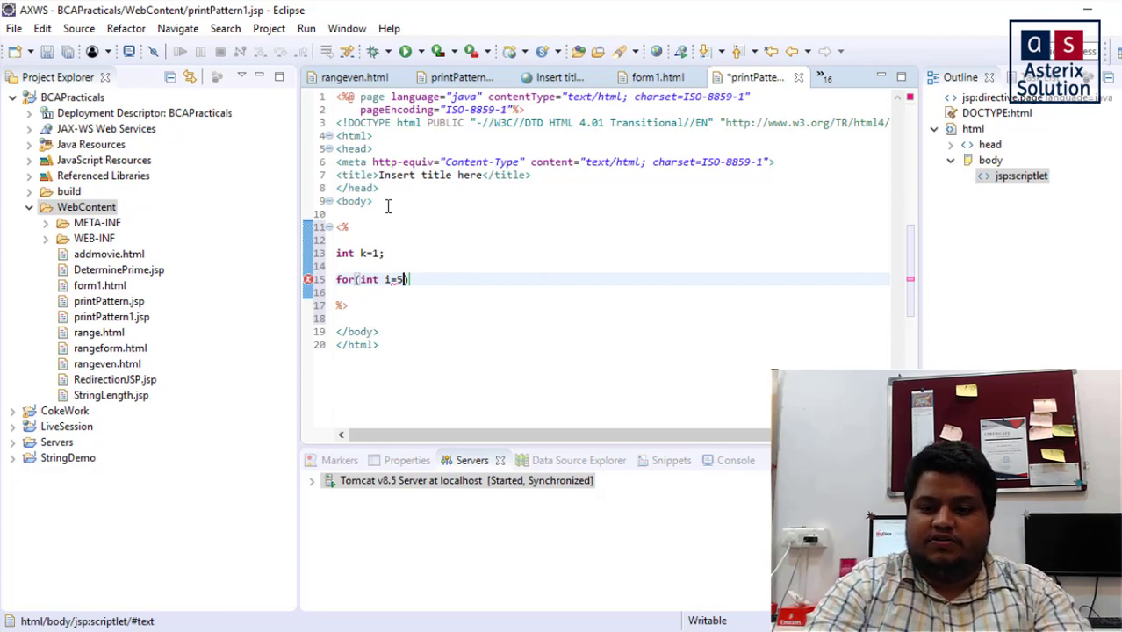
type(";")
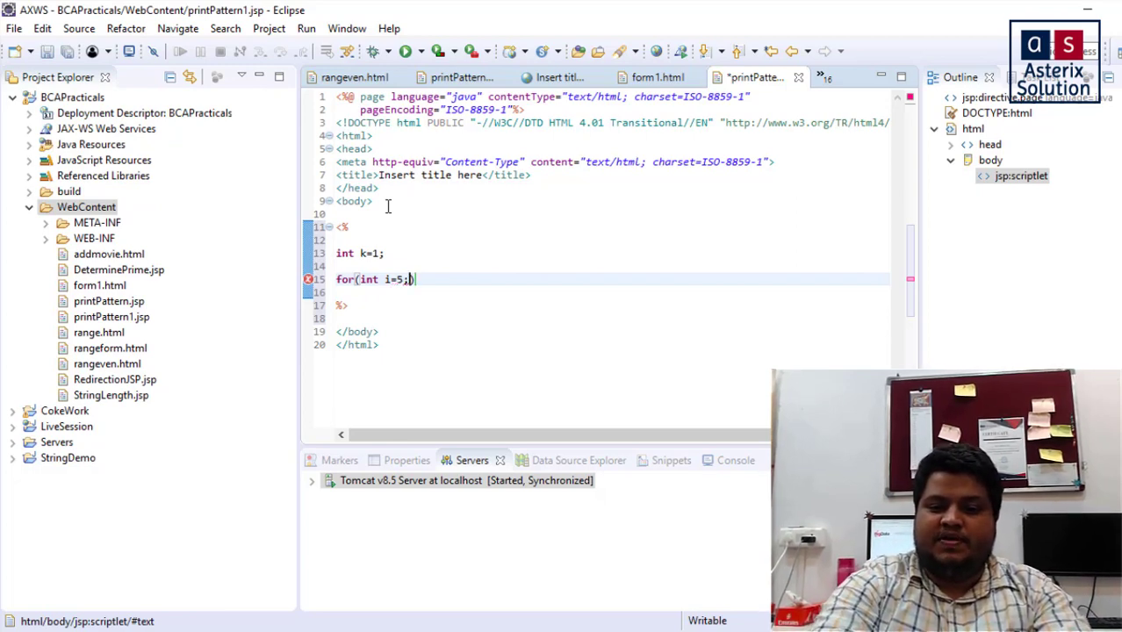
type("i")
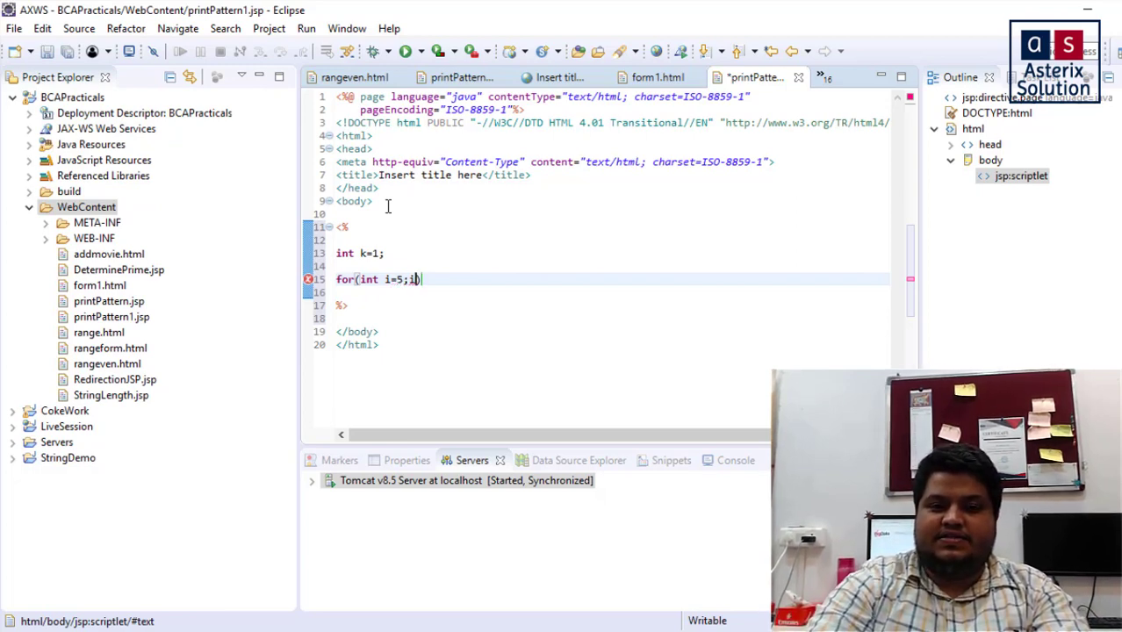
type(">=1;i--")
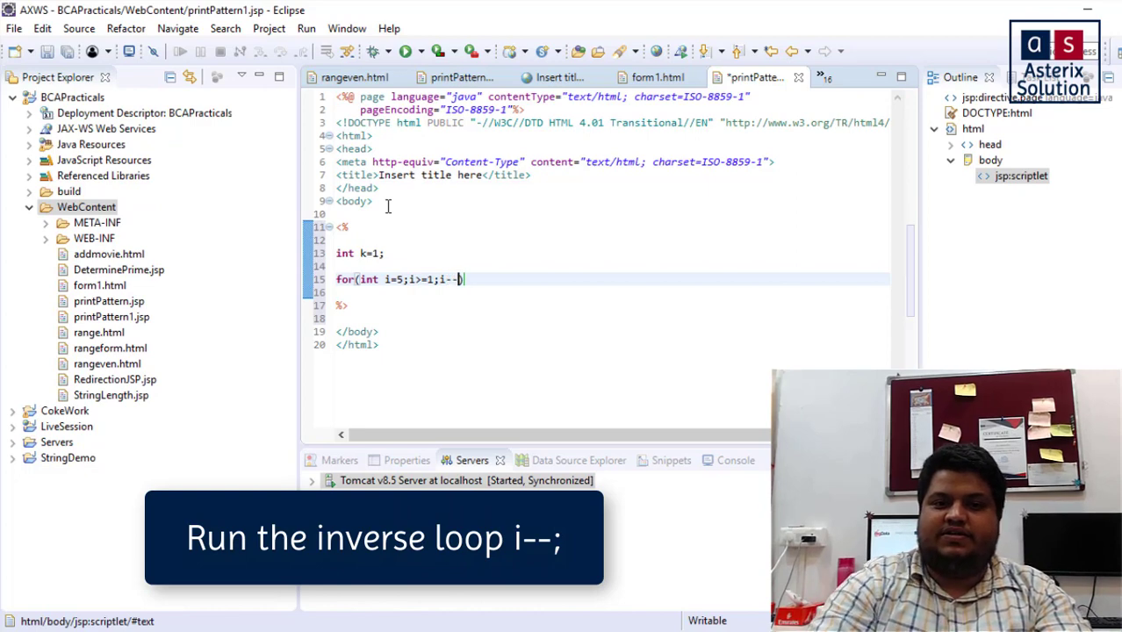
type(")")
type("{")
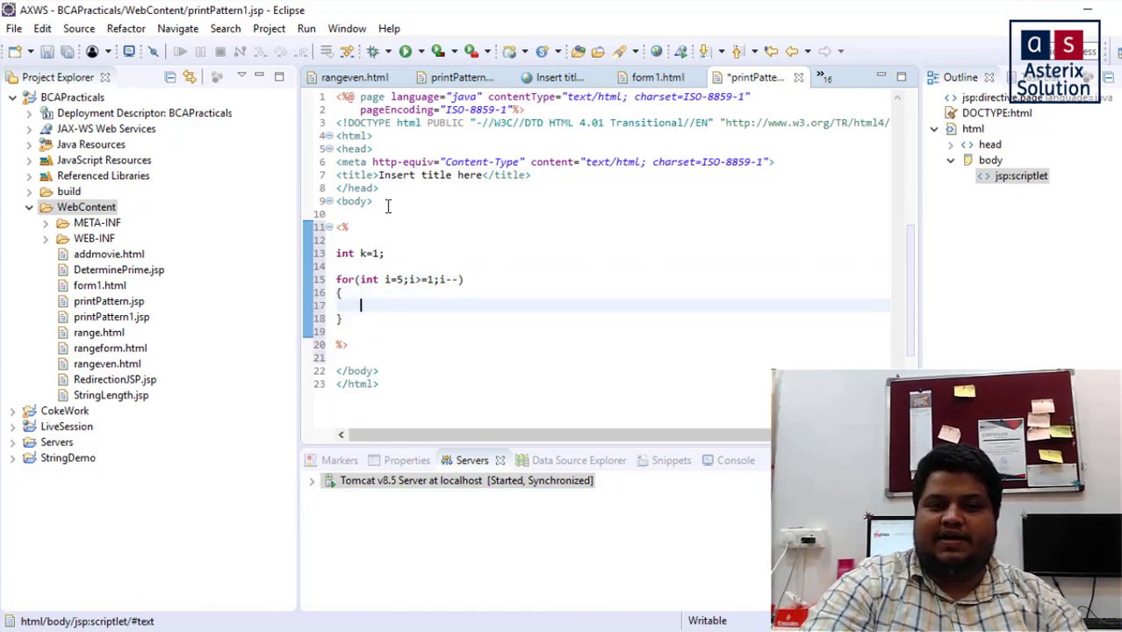
Write the inner loop for(int j=1;j<=i;j++) inside the outer loop
type("for(")
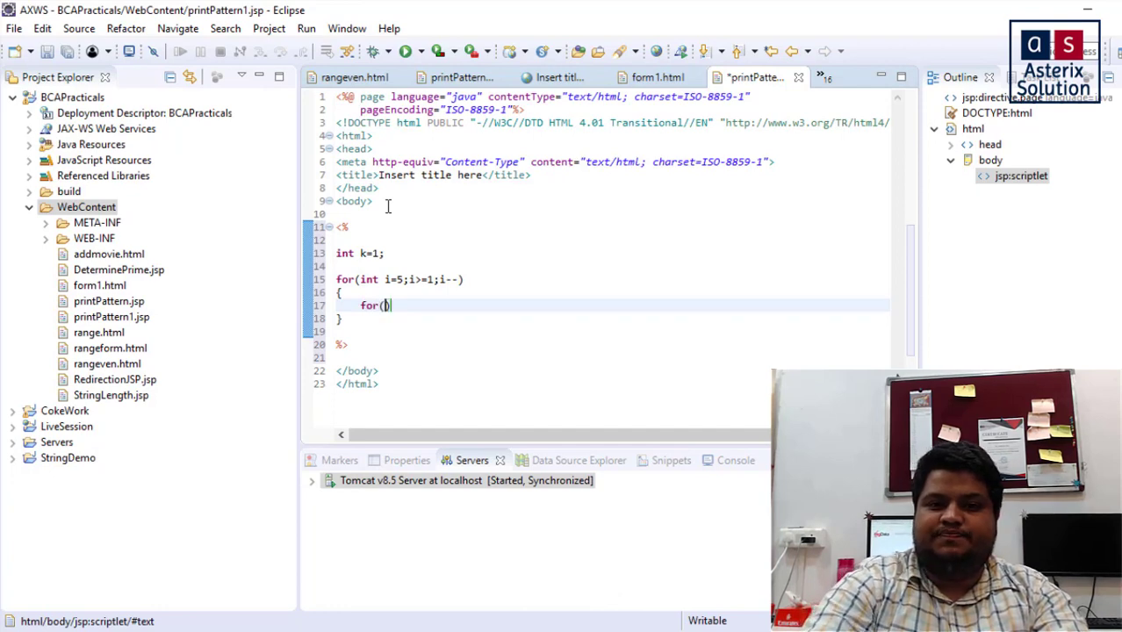
type("int k=1;k<=")
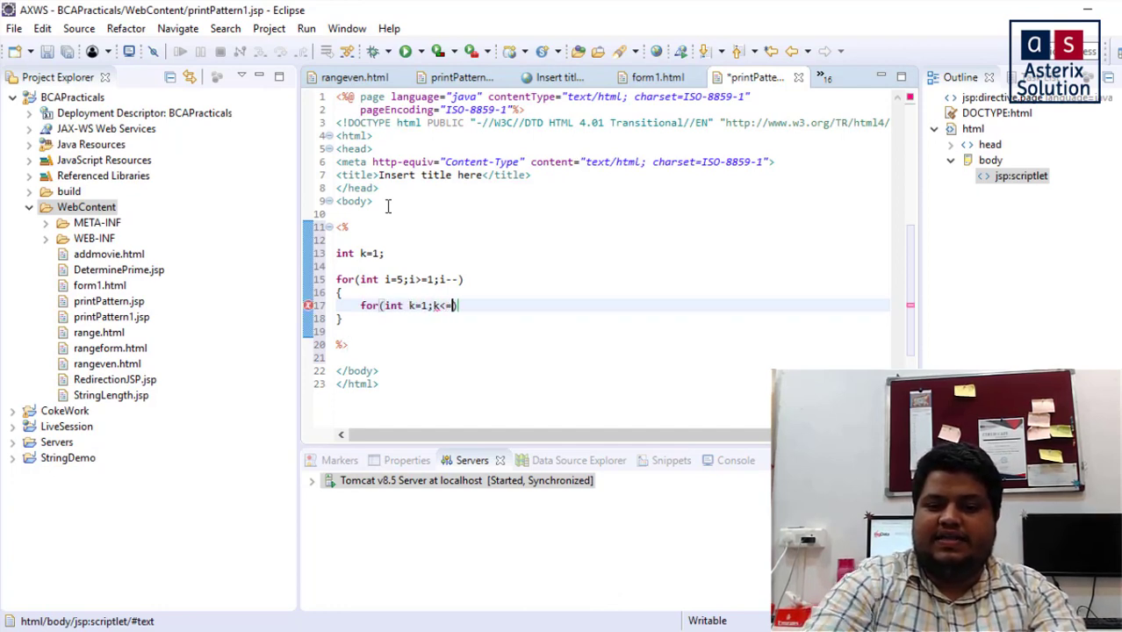
type("i")
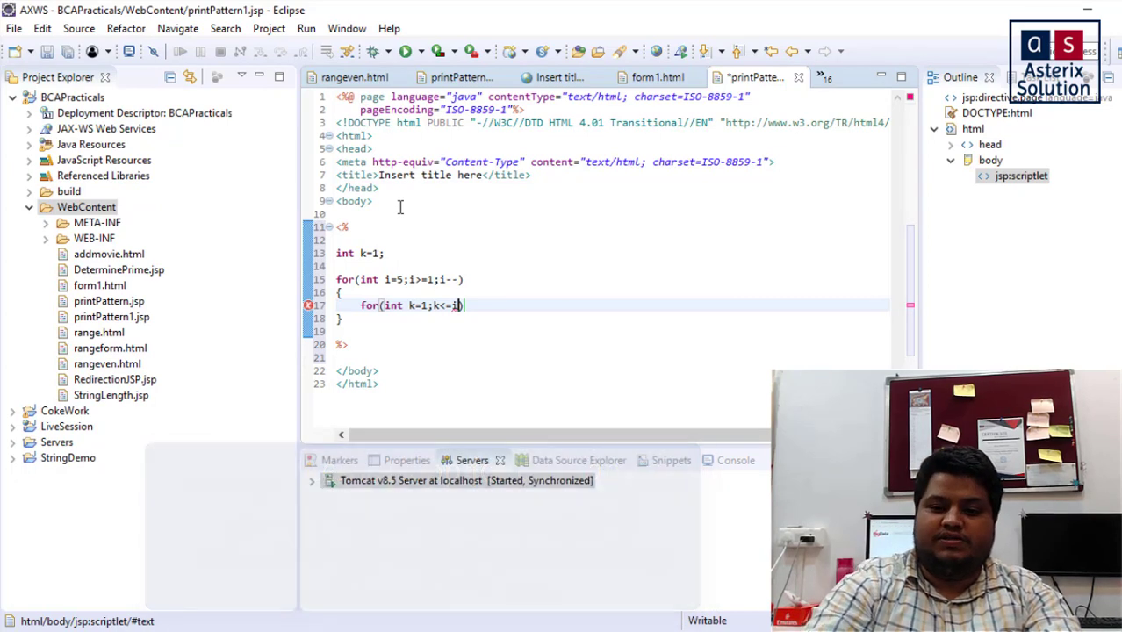
type(";")
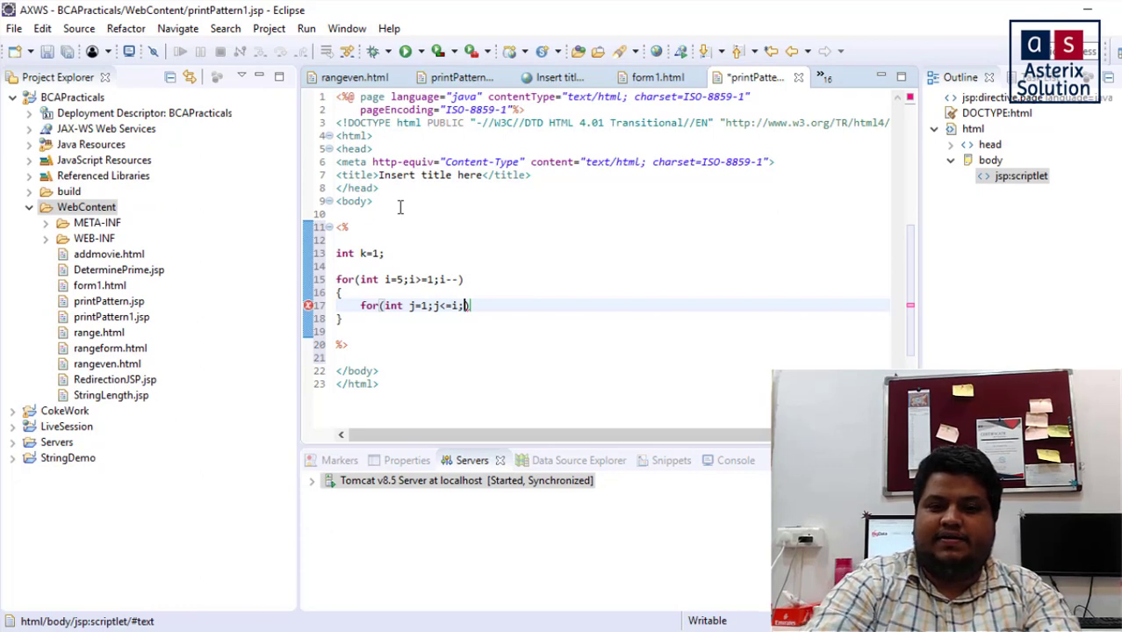
type("j++)")
type("out")
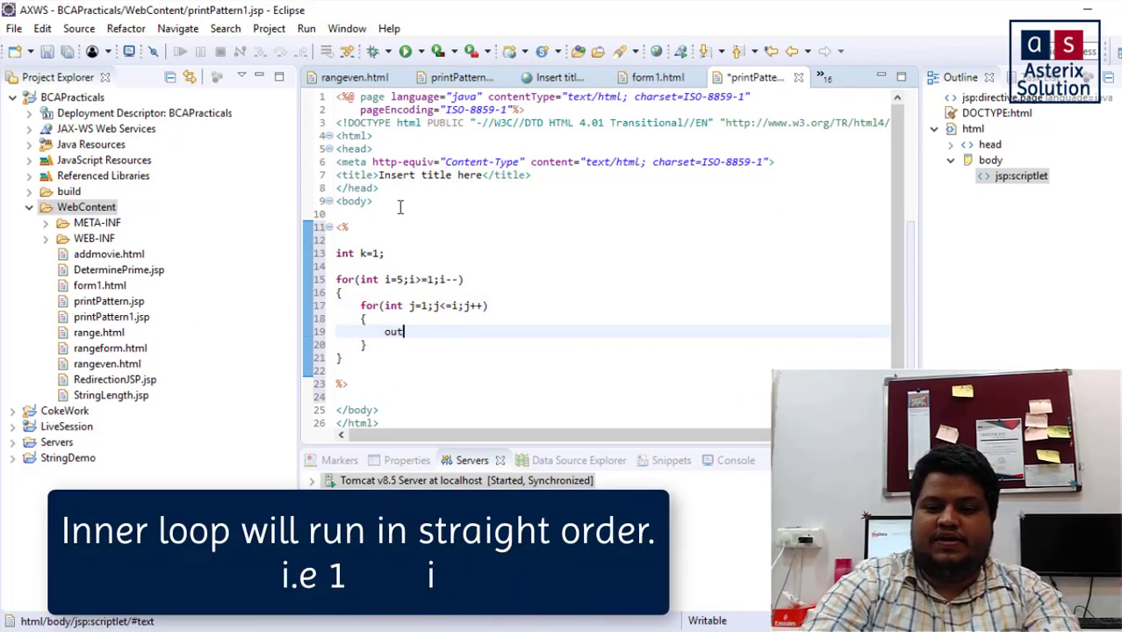
Print k followed by spaces with out.print(k+" "); inside the inner loop
type(".print(arg0")
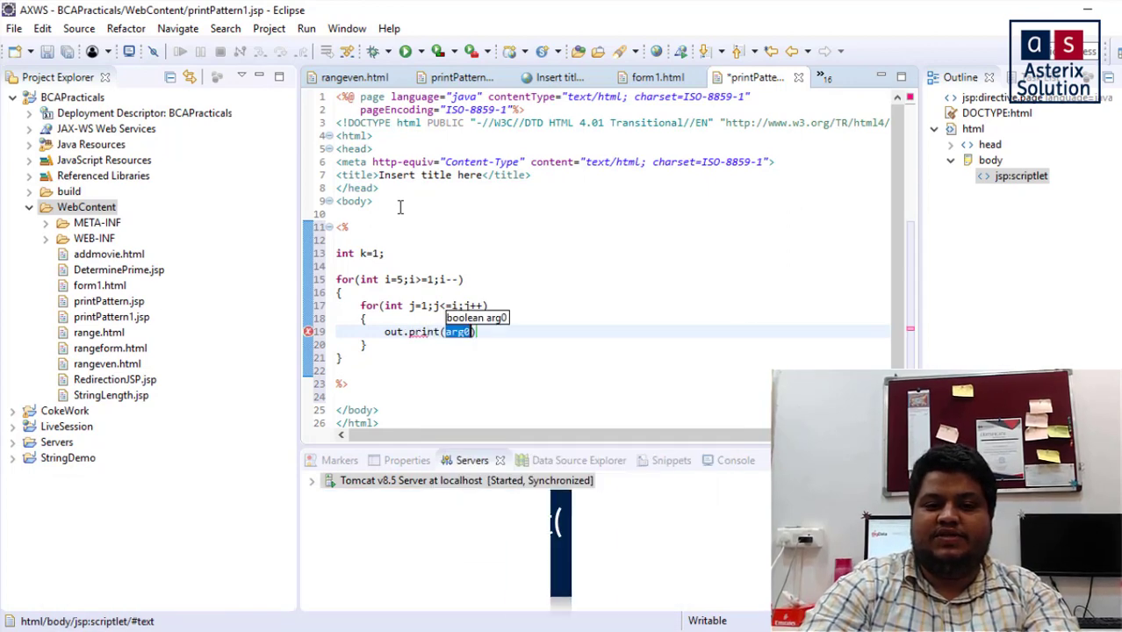
type("k")
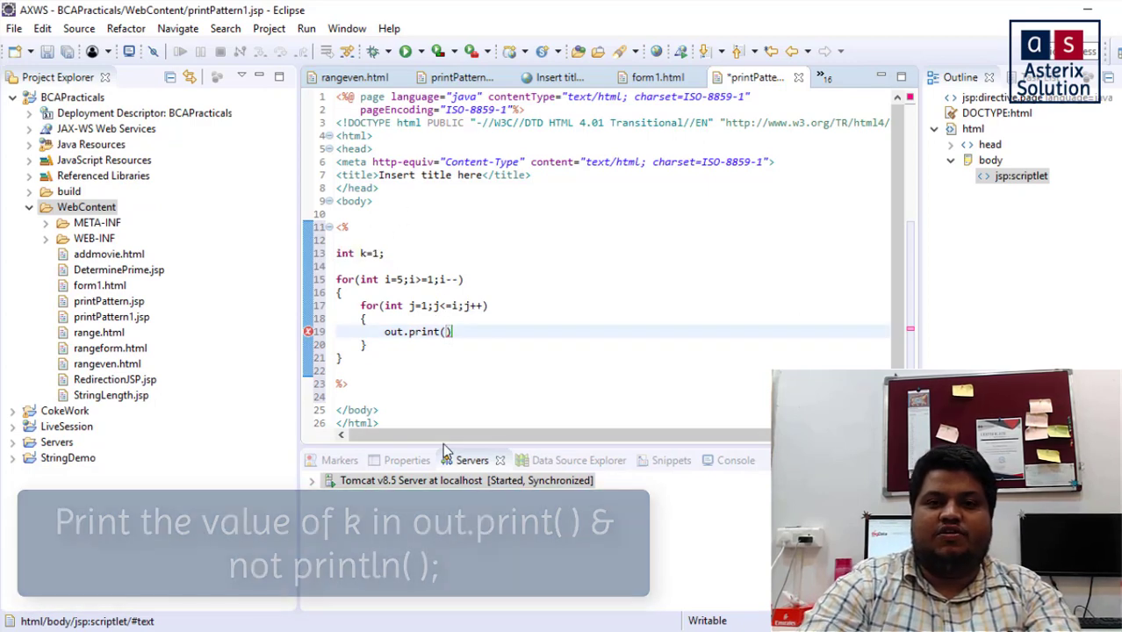
type("k+\"")
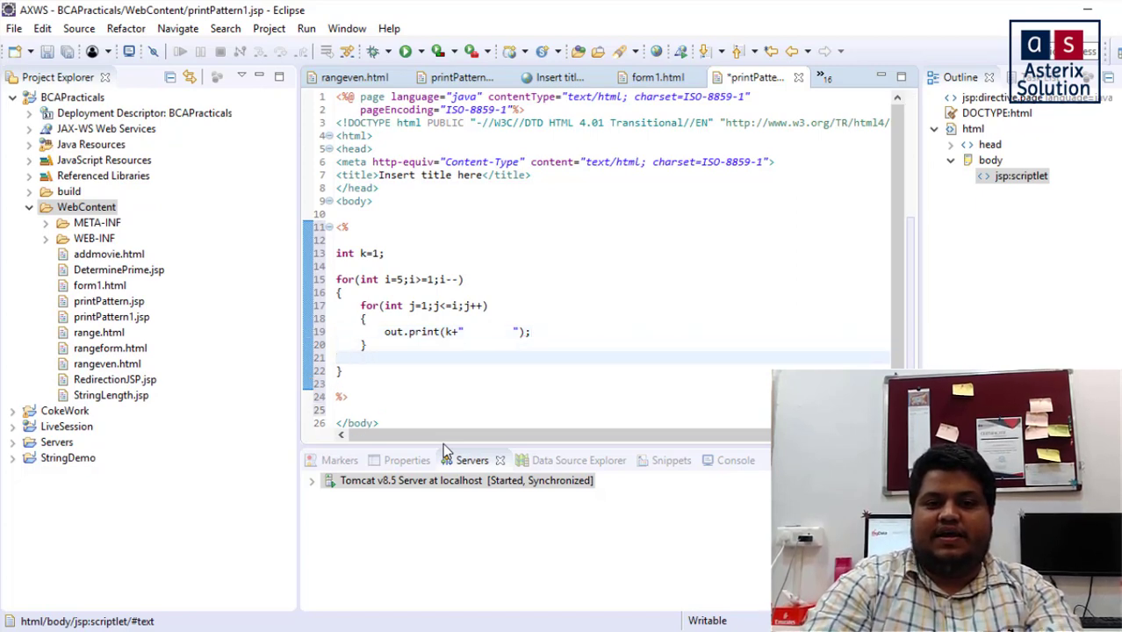
After the inner loop output out.print("<br>"); and increment k with k++;
type("o")
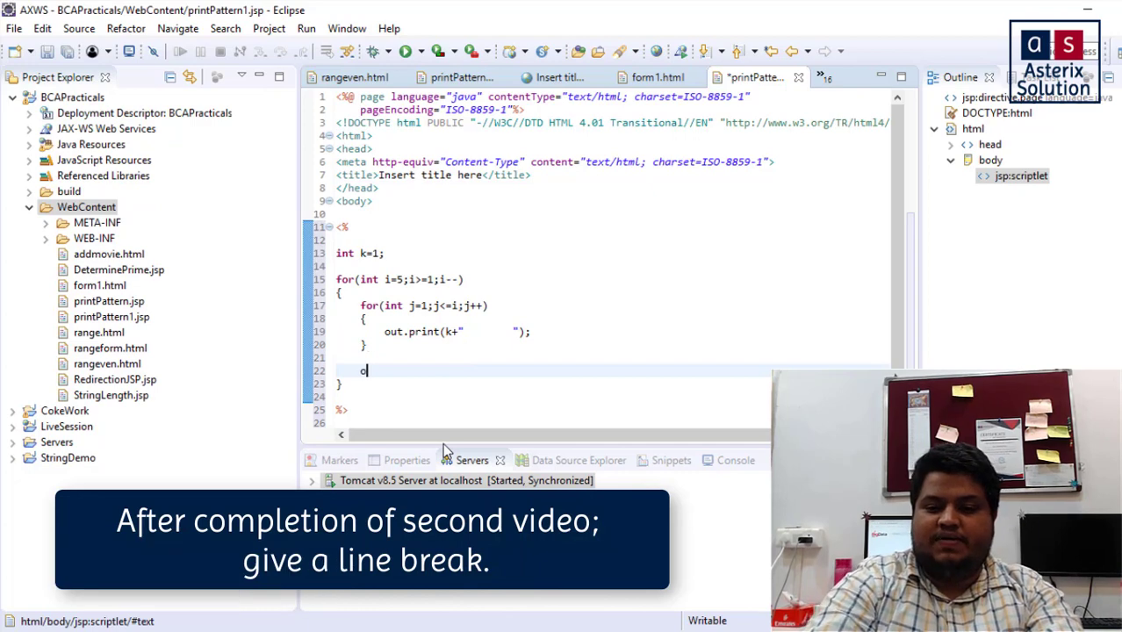
type("ut.print(\"")
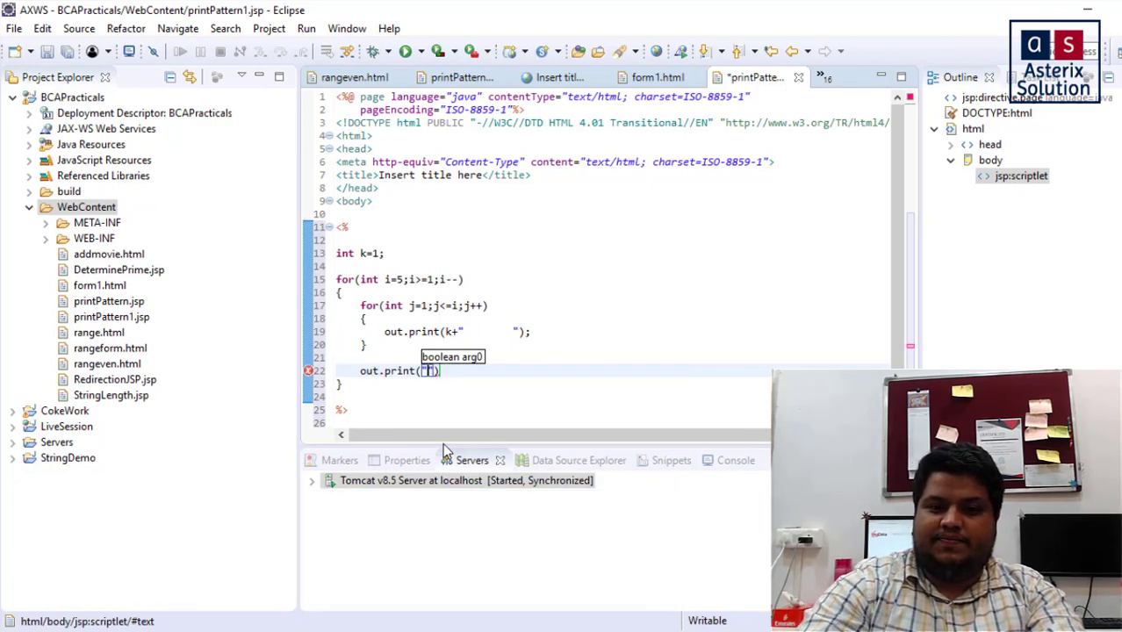
type("<br>")
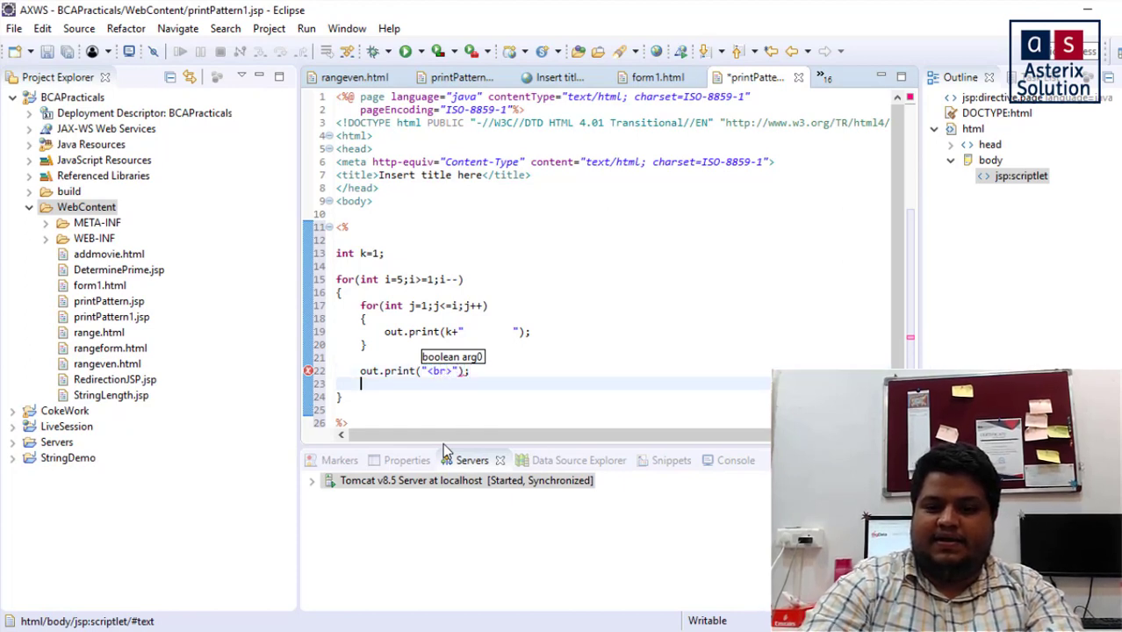
type("k++;")
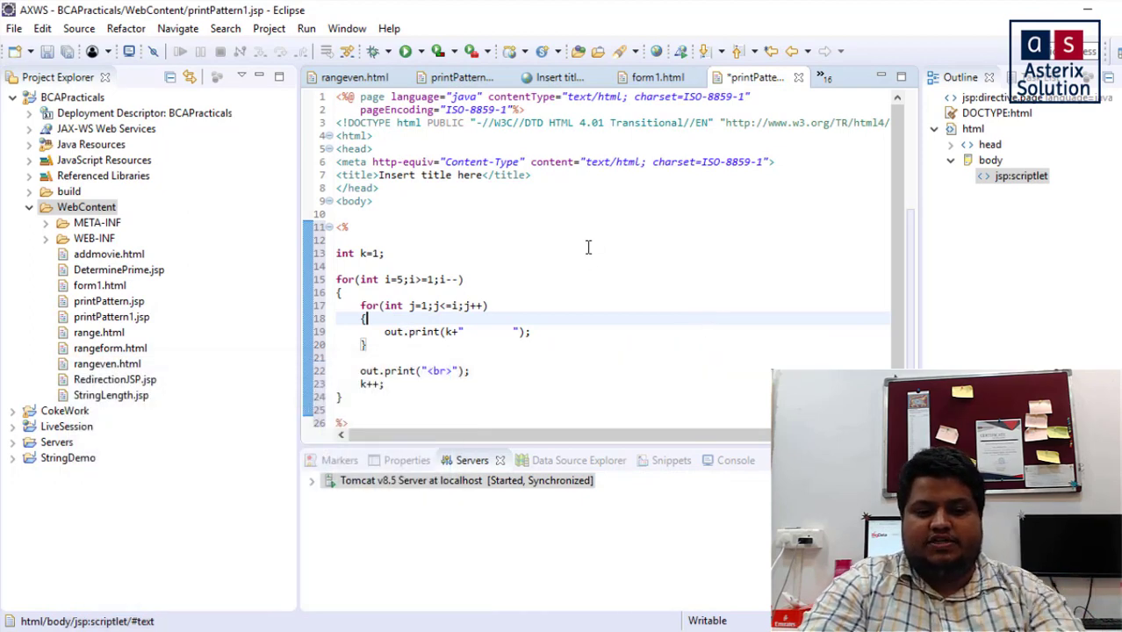
Run printPattern1.jsp on the server to show the number pattern in the browser
right_click(588, 245)
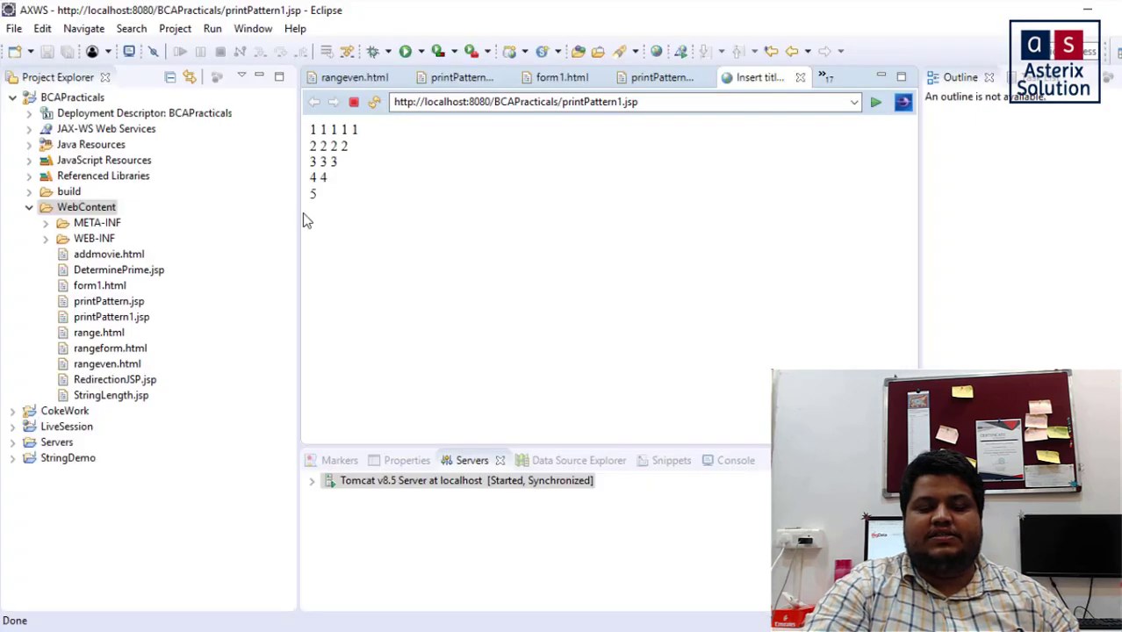
mouse_move(364, 272)
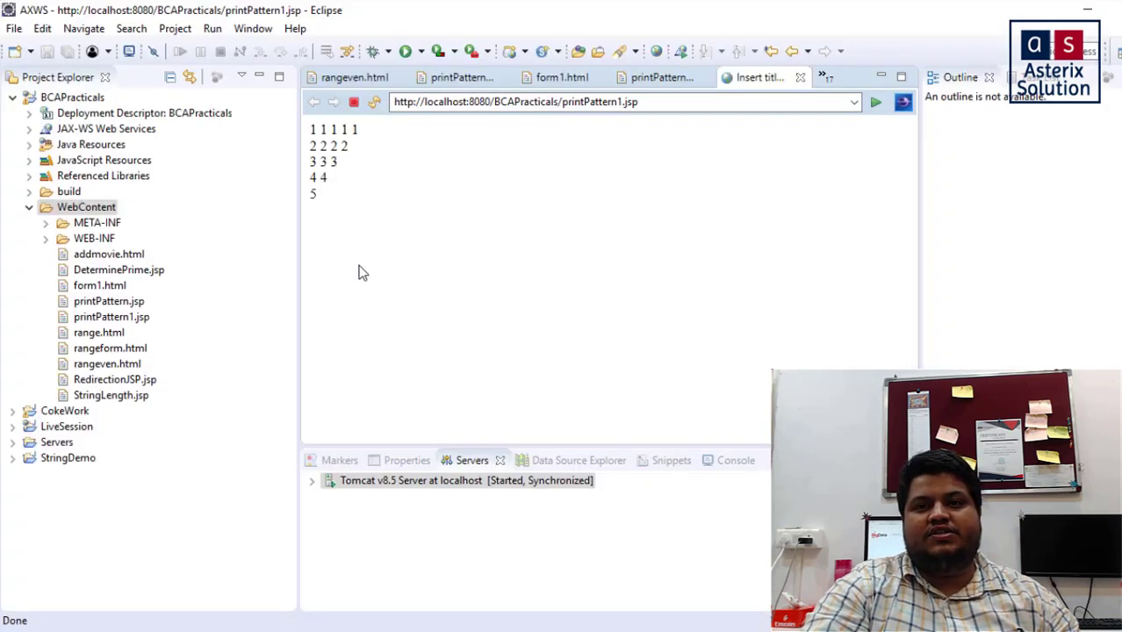